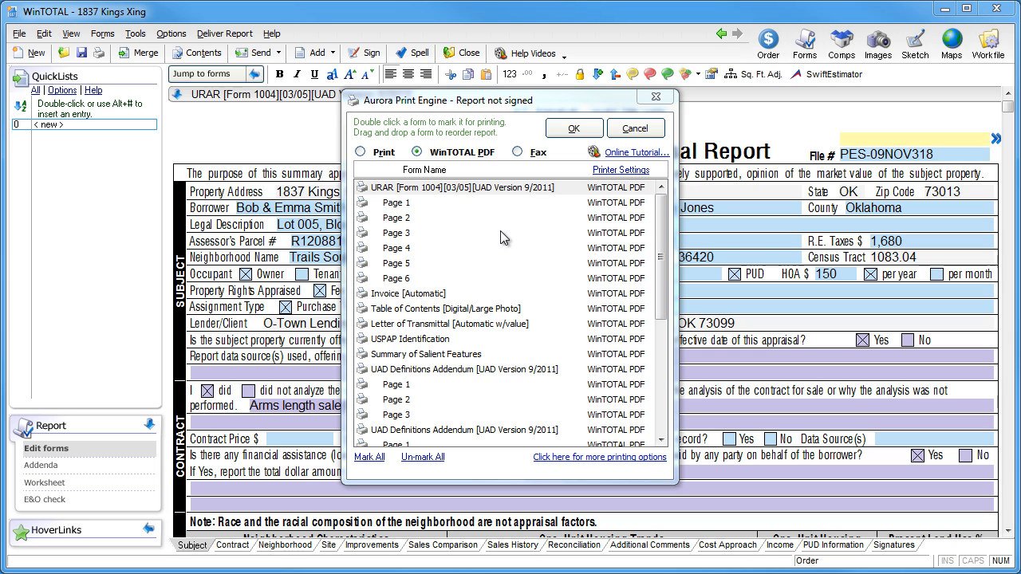
pyautogui.moveTo(562, 462)
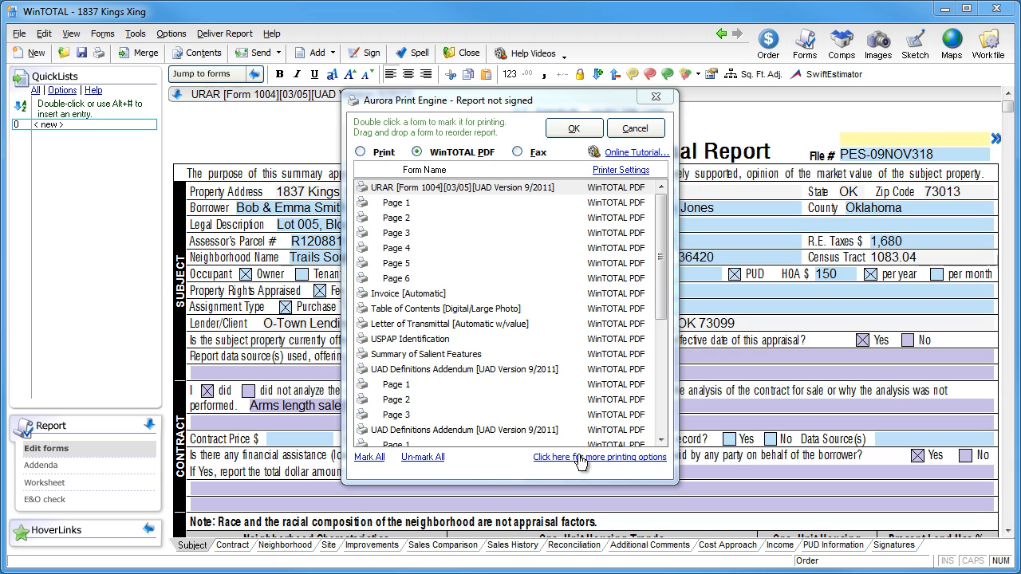
pyautogui.click(600, 457)
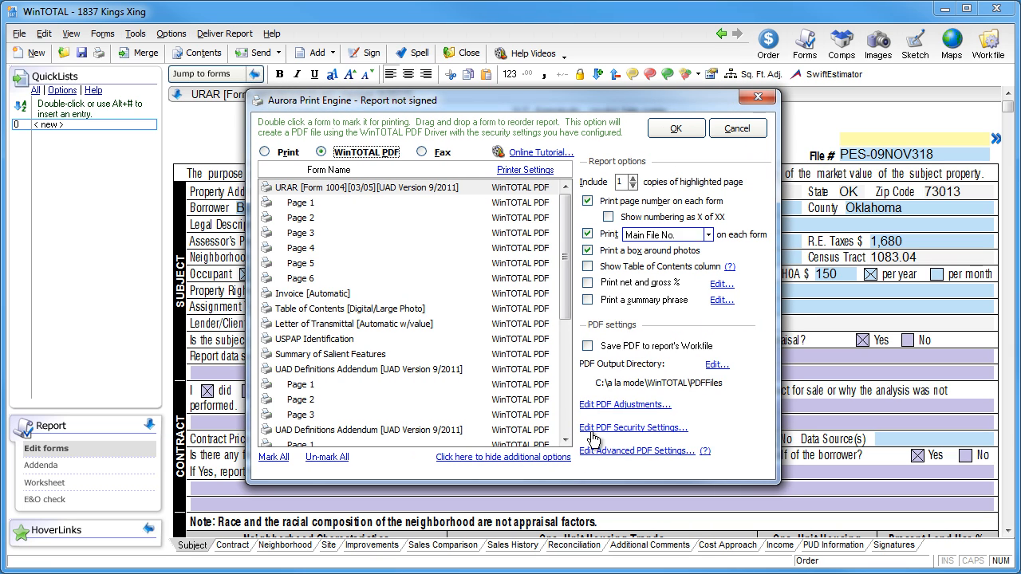
pyautogui.click(585, 346)
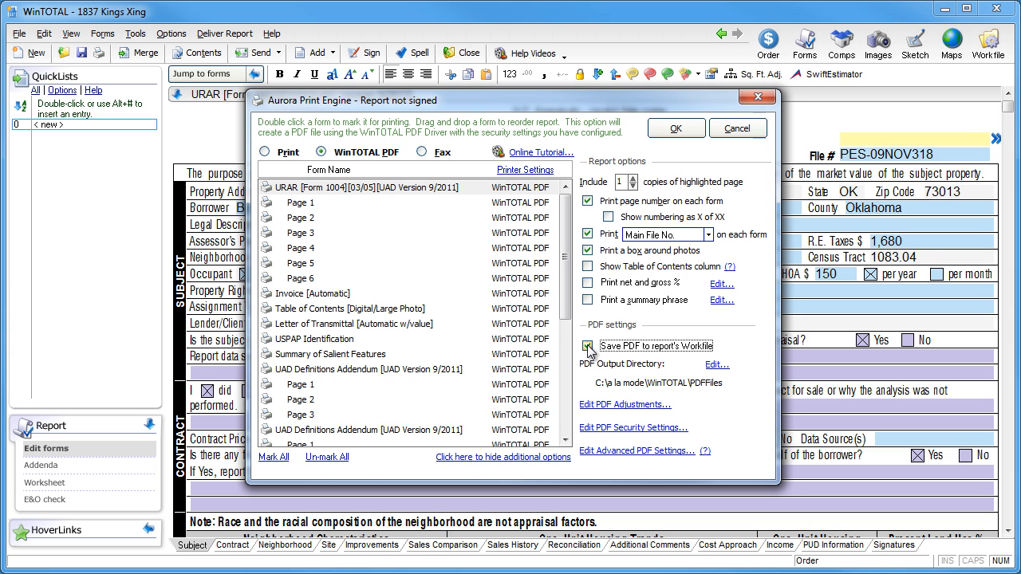
pyautogui.click(588, 346)
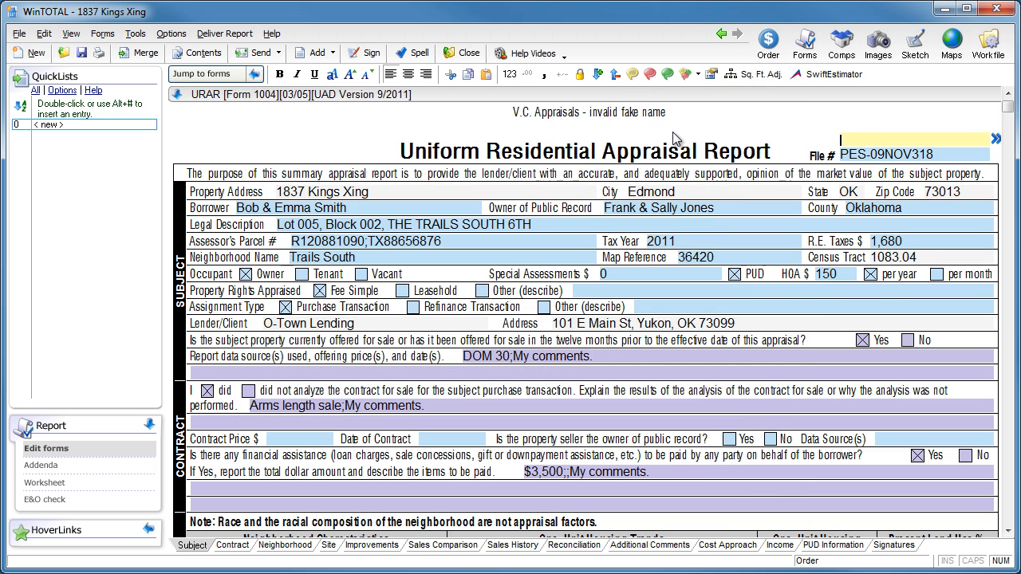
pyautogui.click(988, 43)
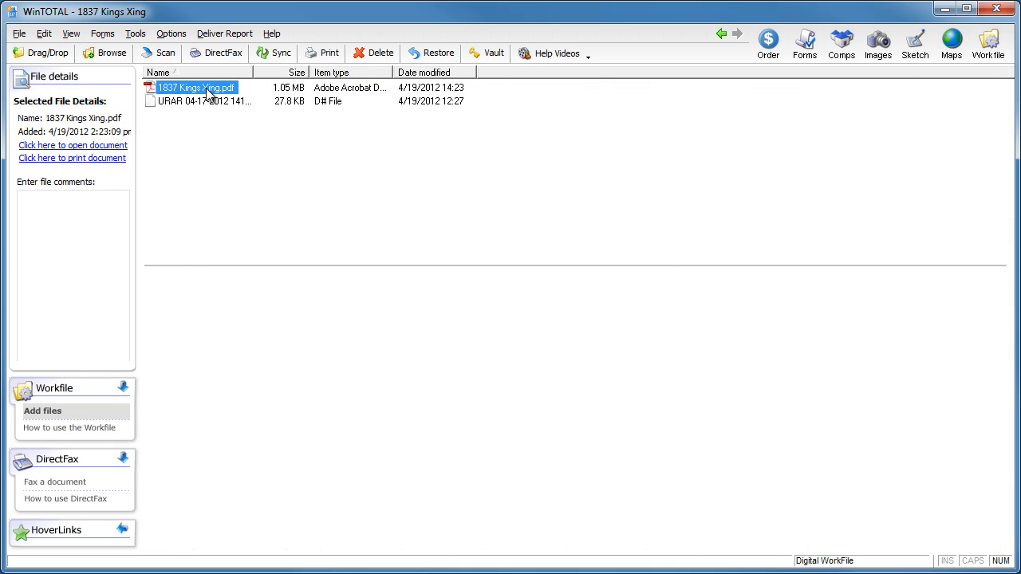